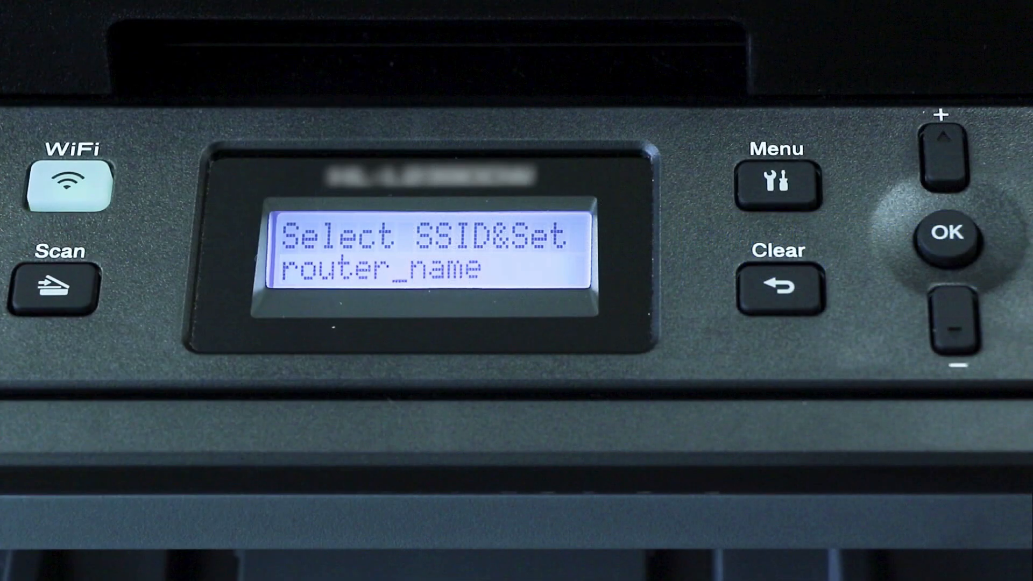
Step: Select router_name from the printer's SSID list as the network to join
{"action": "left_click", "coordinate": [946, 234]}
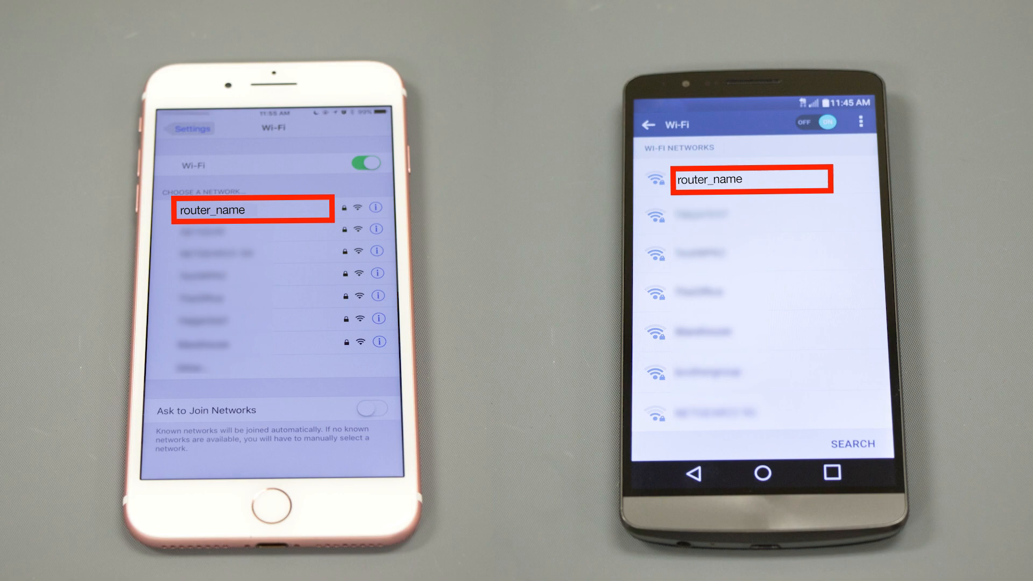
{"action": "left_click", "coordinate": [752, 179]}
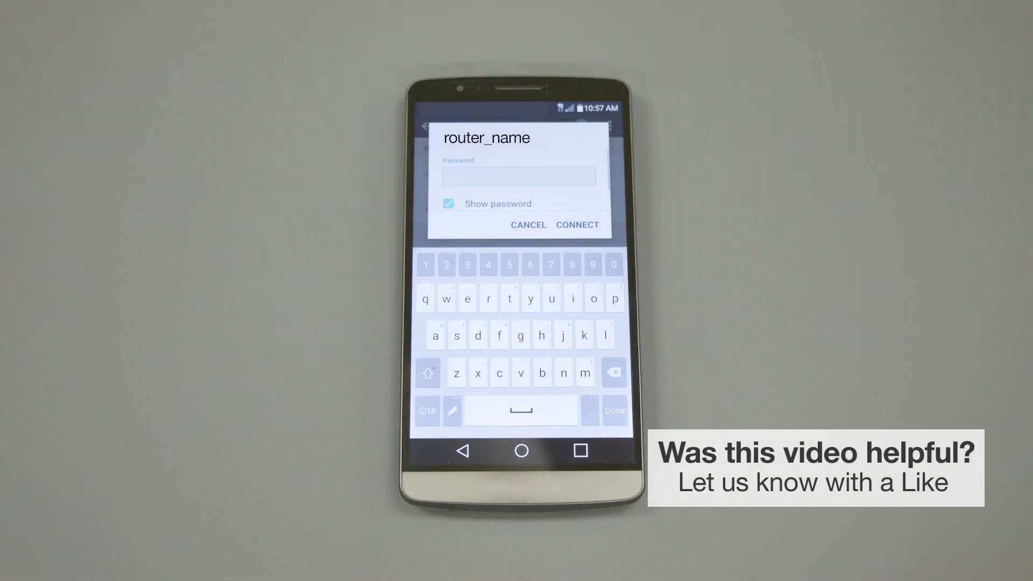
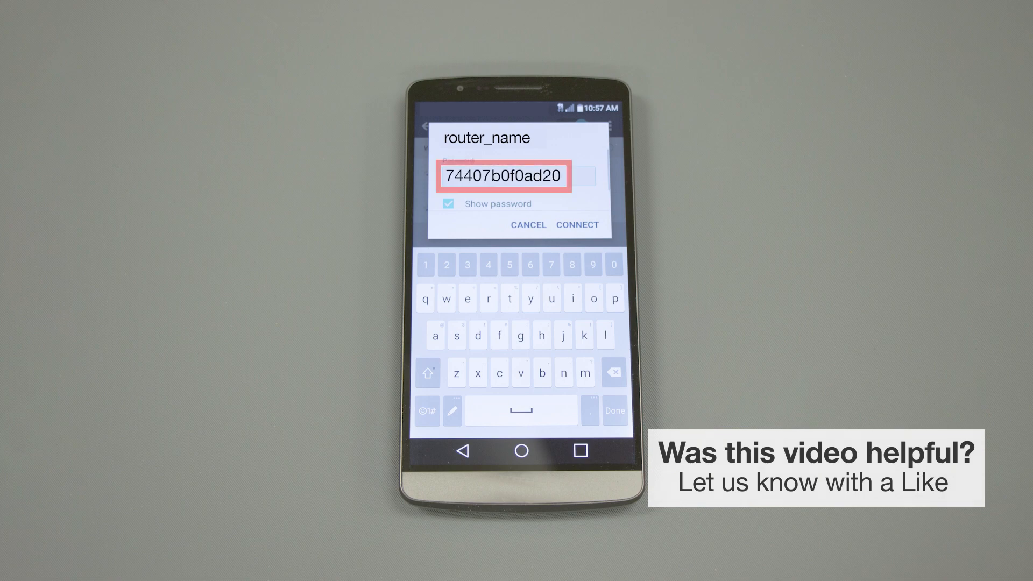